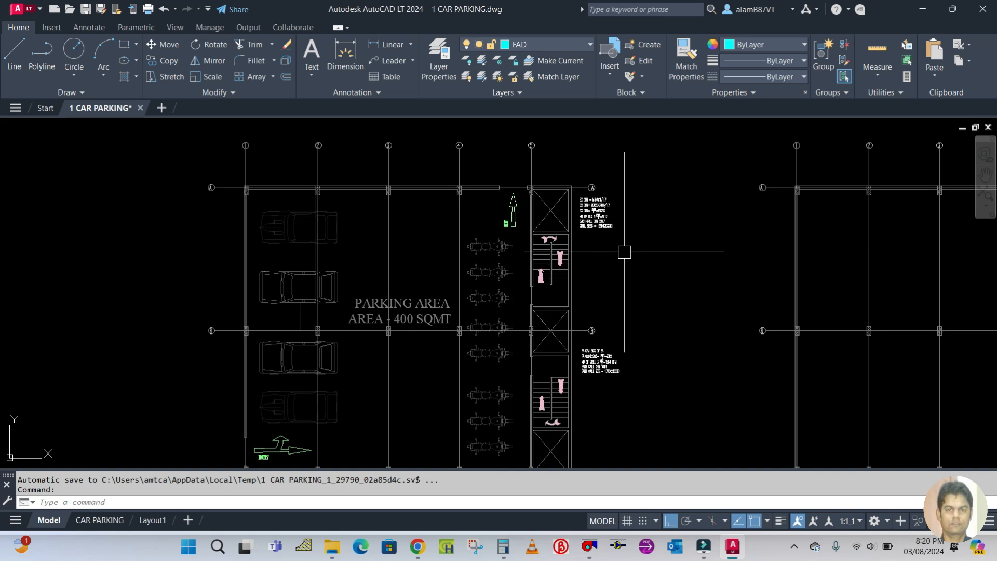
{"action": "mouse_move", "coordinate": [188, 257]}
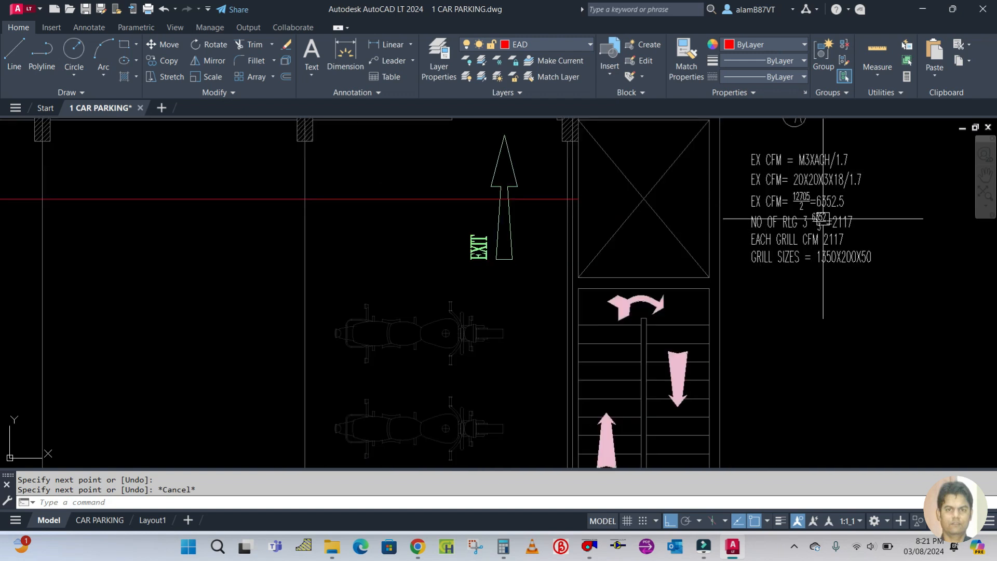
Draw the red EAD exhaust duct line below the grid A beam, past the EXIT arrow.
{"action": "scroll", "scroll_direction": "down", "scroll_amount": 3}
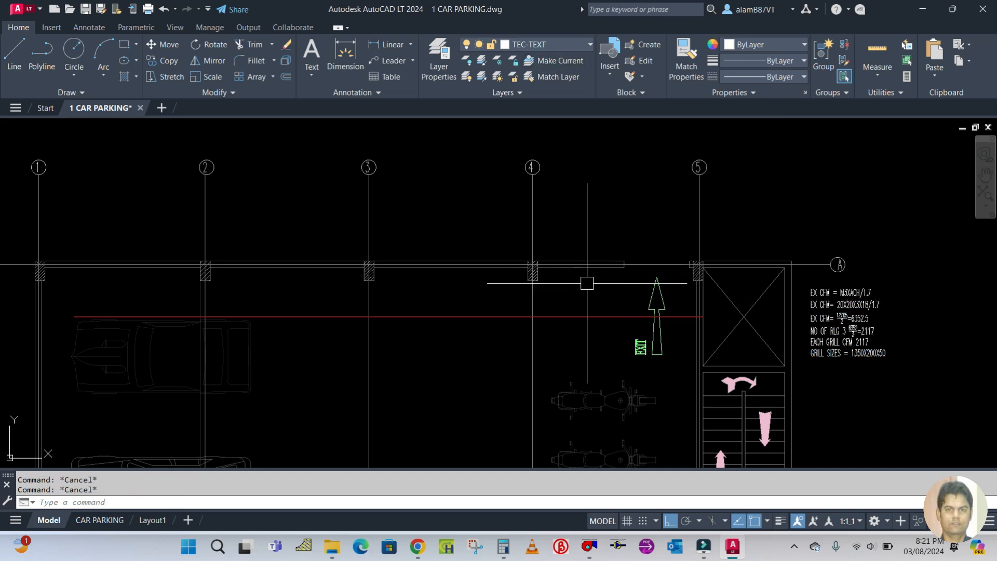
Place an EAD 1250X400, CFM 6352 leader label on the duct near the EXIT arrow.
{"action": "type", "text": "Lr"}
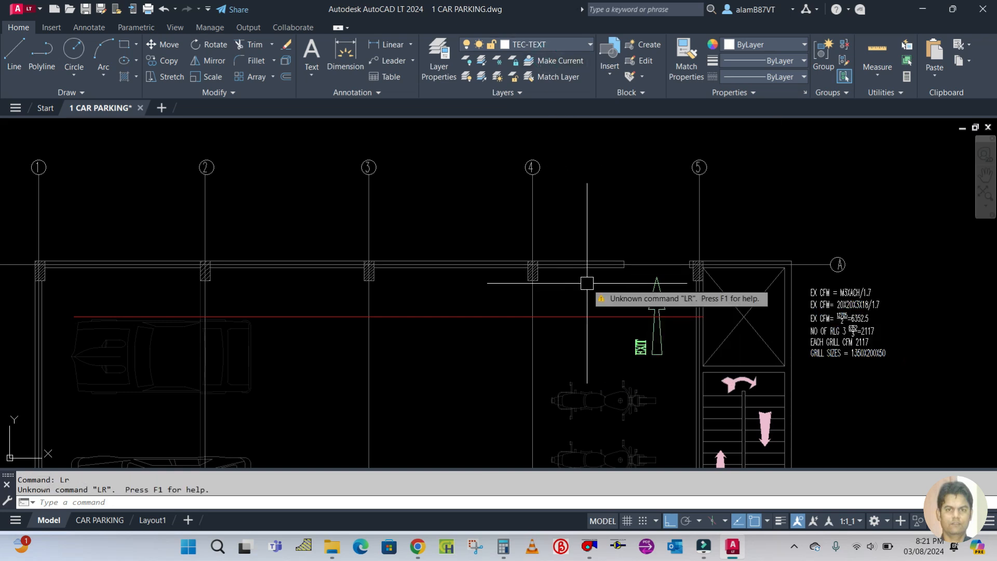
{"action": "type", "text": "Le"}
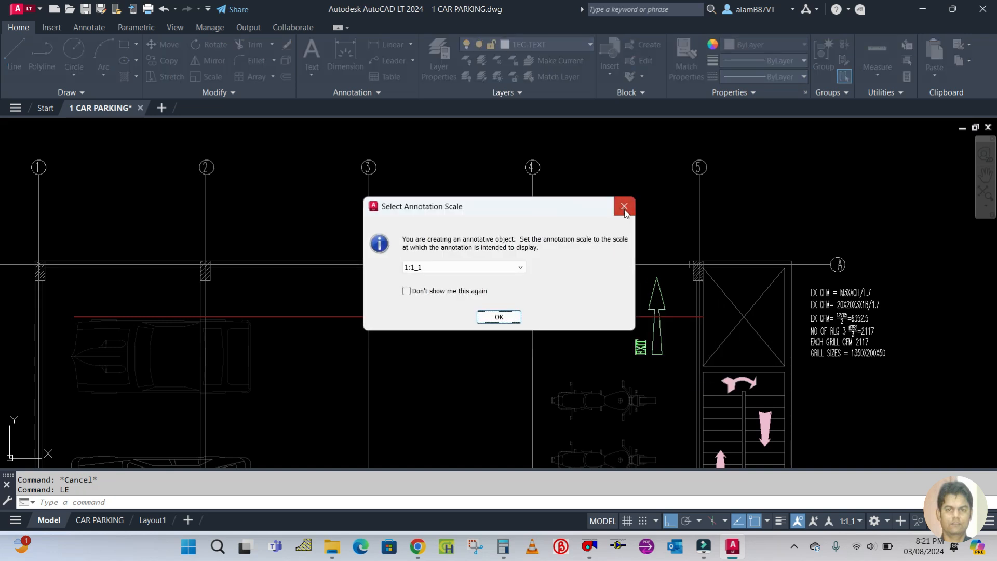
{"action": "left_click", "coordinate": [623, 207]}
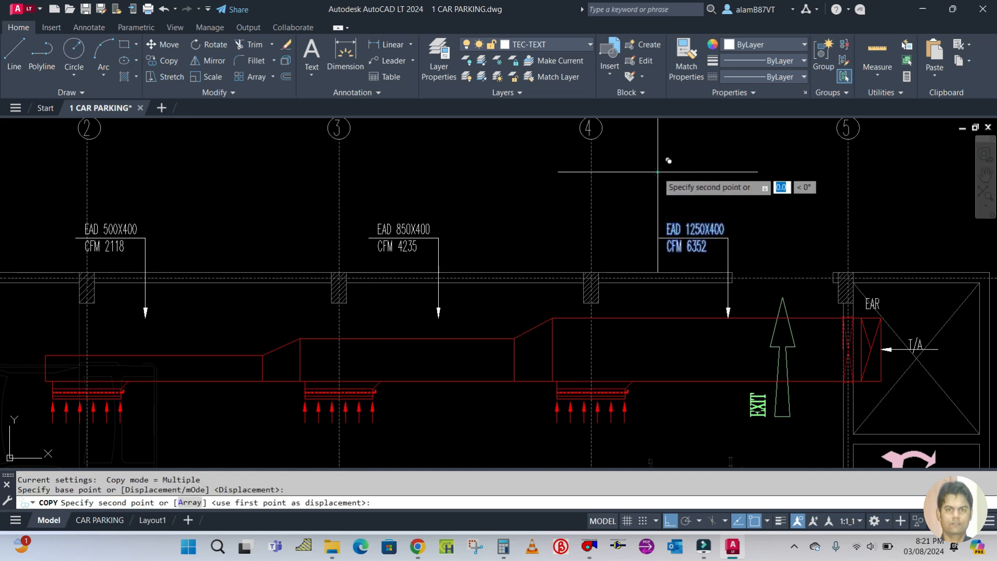
{"action": "scroll", "scroll_direction": "down", "scroll_amount": 3}
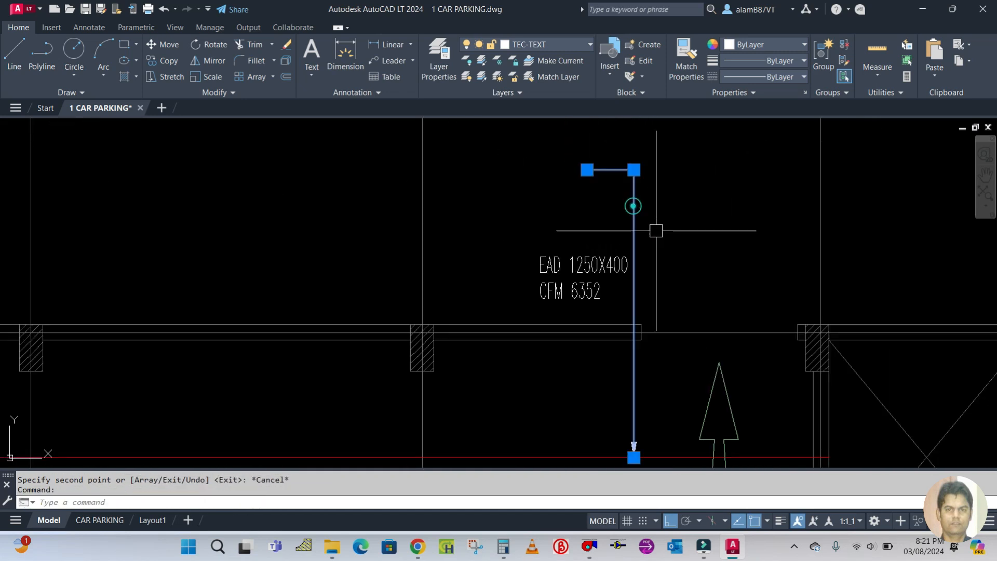
{"action": "type", "text": "L"}
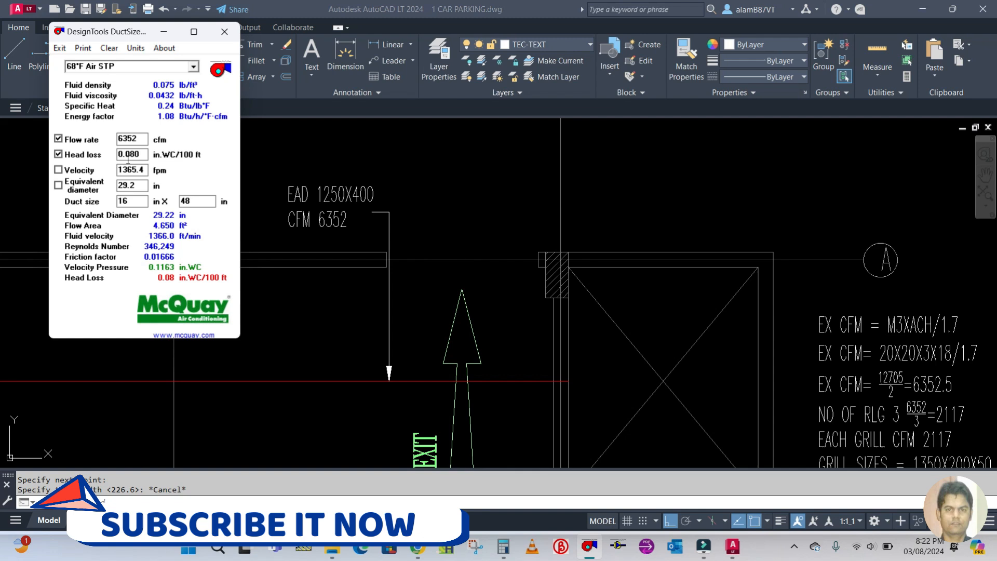
Size 6352 cfm at 0.08 head loss in metric: 2998 L/s, 400 x 1250 mm duct.
{"action": "triple_click", "coordinate": [132, 154]}
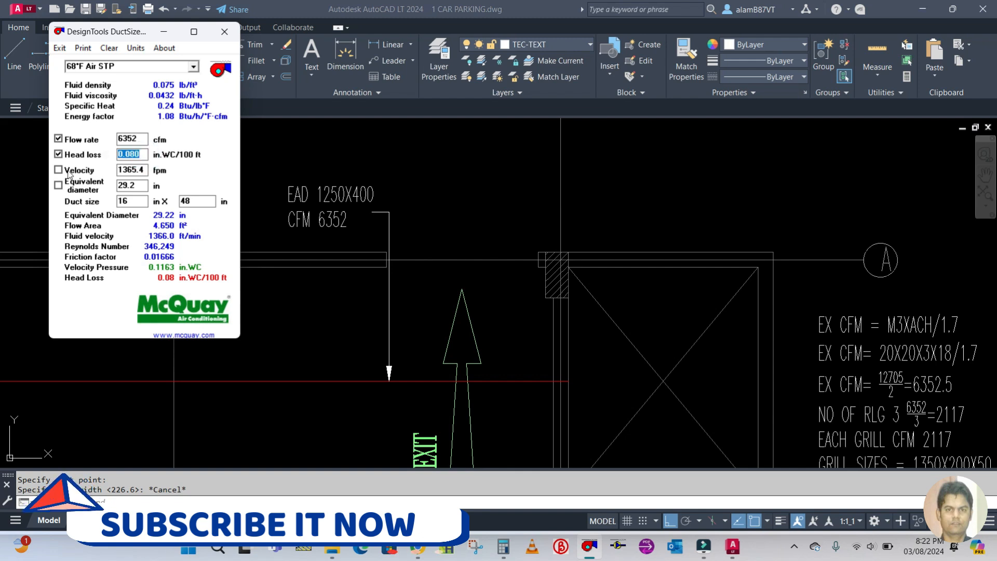
{"action": "left_click", "coordinate": [57, 154]}
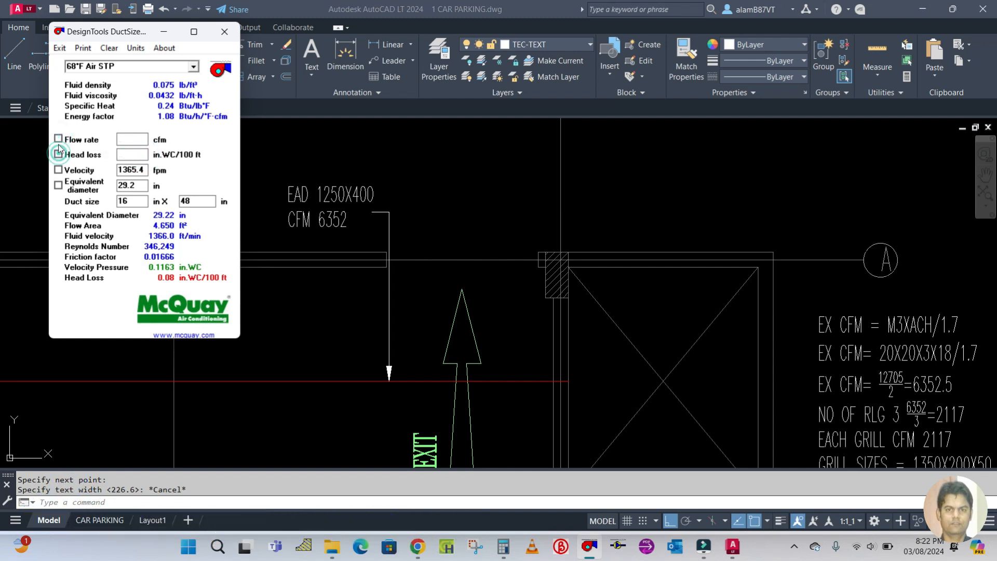
{"action": "left_click", "coordinate": [58, 139]}
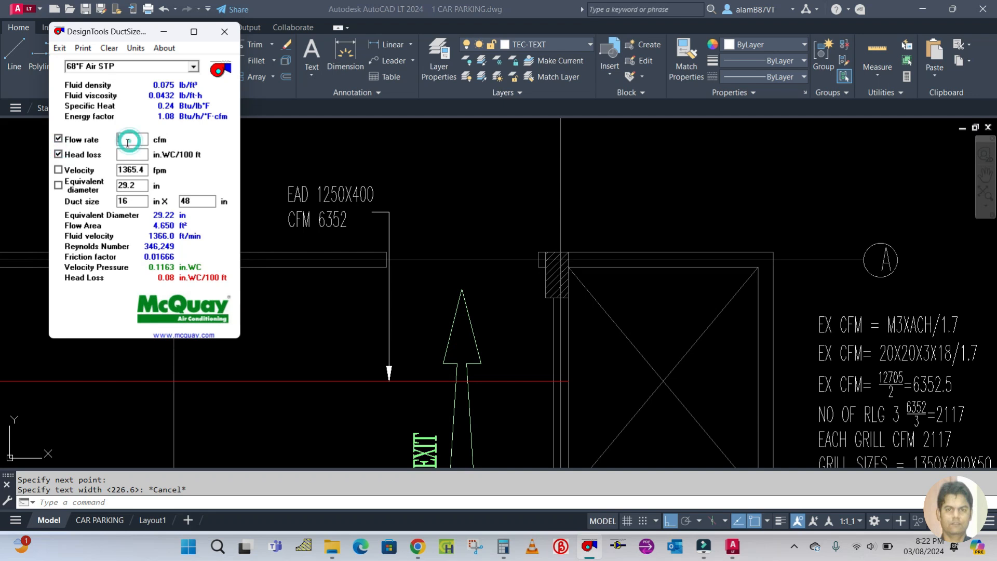
{"action": "type", "text": "6"}
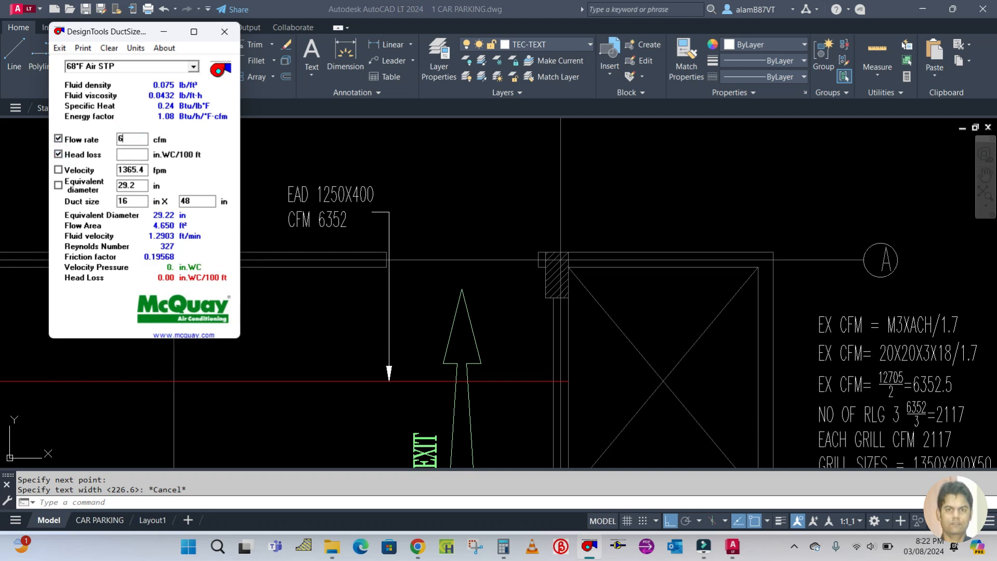
{"action": "type", "text": "6352"}
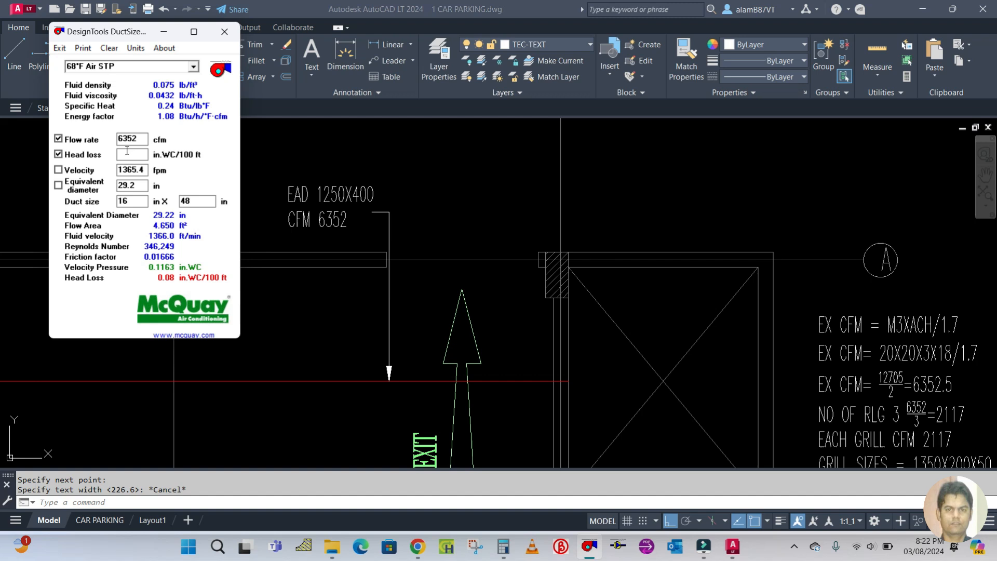
{"action": "type", "text": "0.08"}
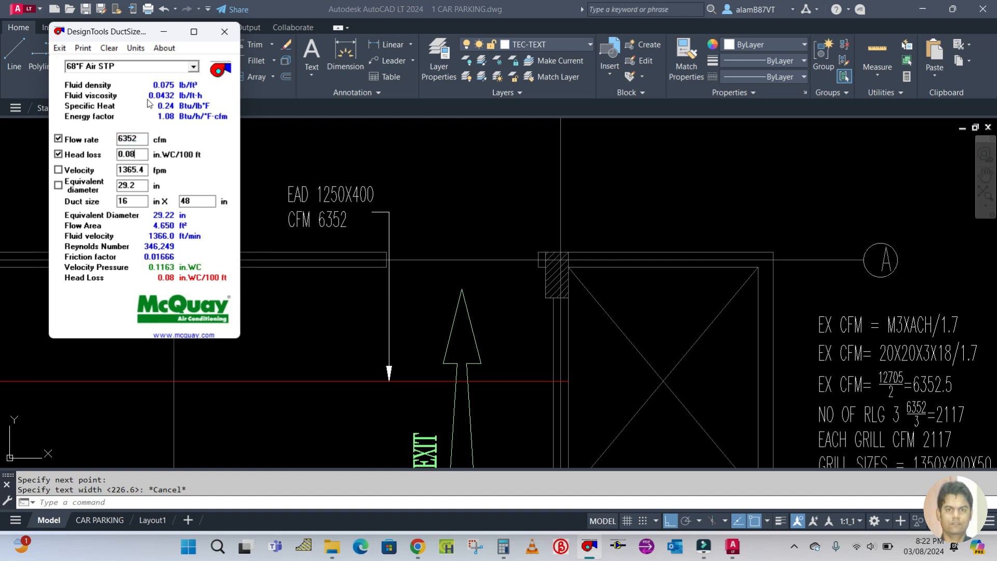
{"action": "left_click", "coordinate": [135, 48]}
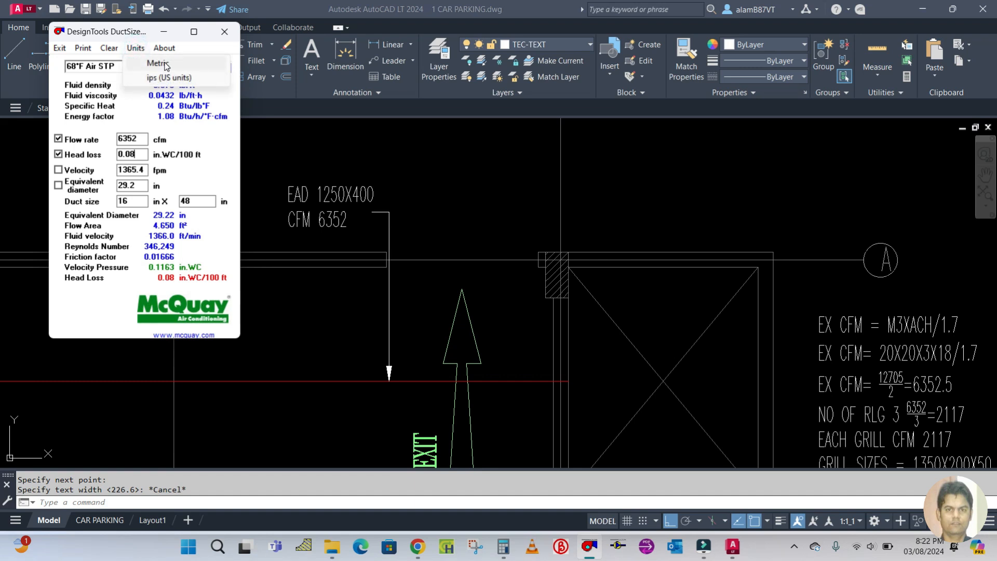
{"action": "mouse_move", "coordinate": [165, 68]}
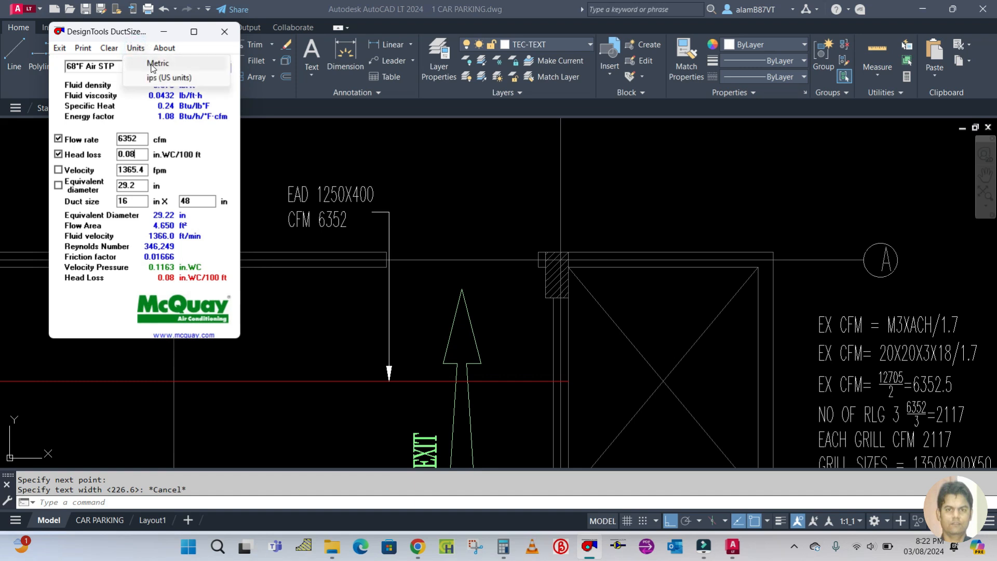
{"action": "left_click", "coordinate": [157, 63]}
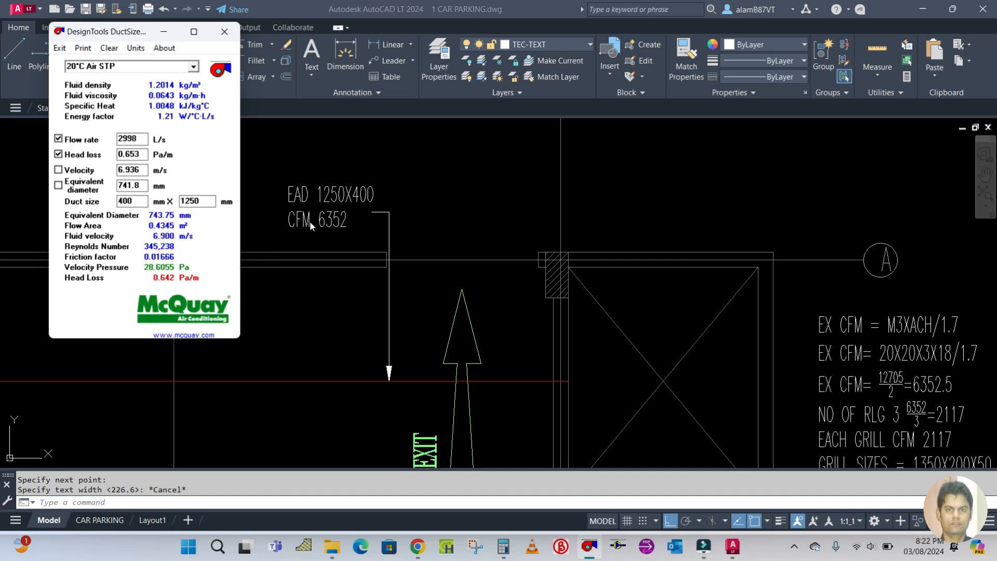
{"action": "left_click", "coordinate": [224, 32]}
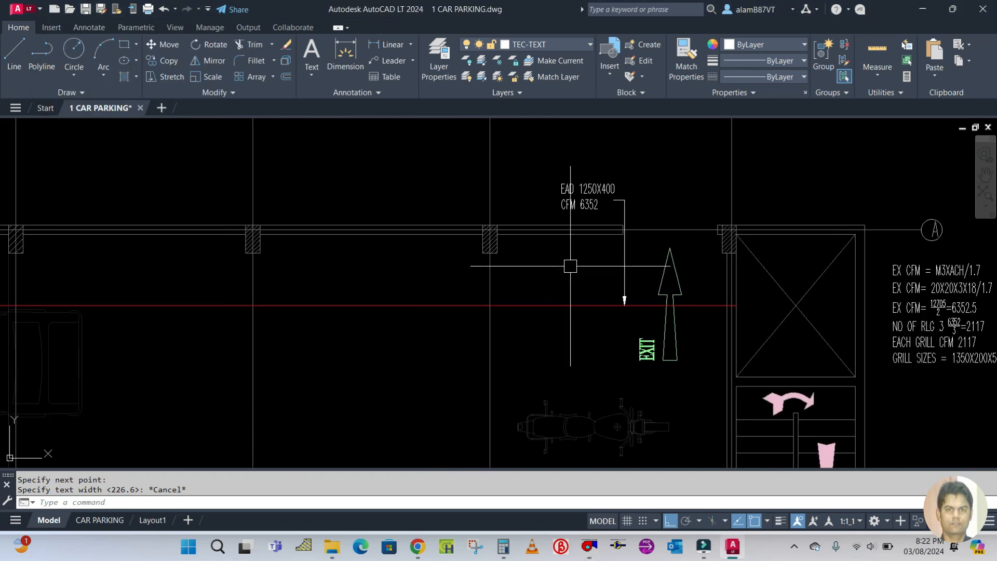
Copy the EAD 1250X400 / CFM 6352 label further left along the duct line.
{"action": "type", "text": "CO"}
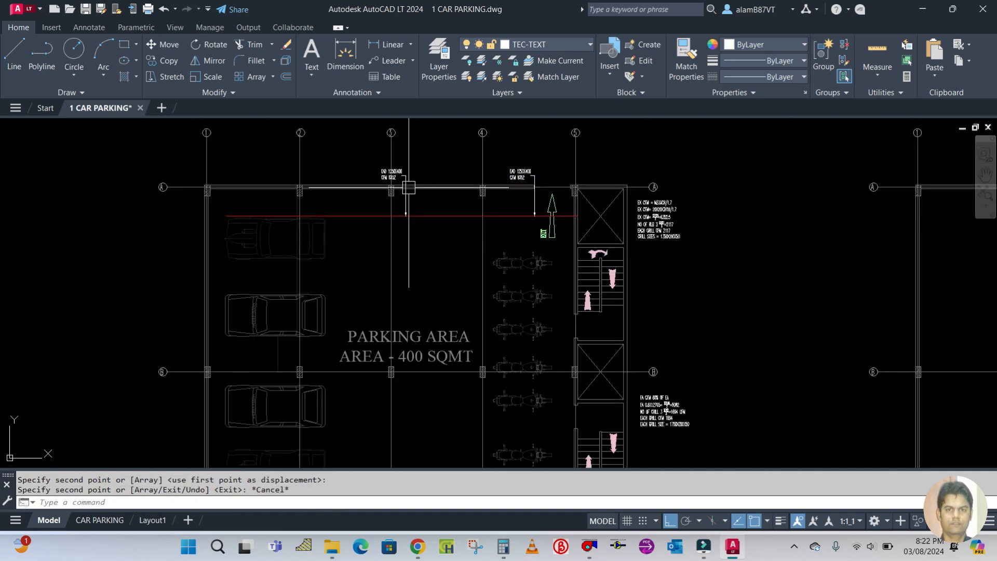
{"action": "left_click_drag", "start_coordinate": [432, 201], "coordinate": [433, 232]}
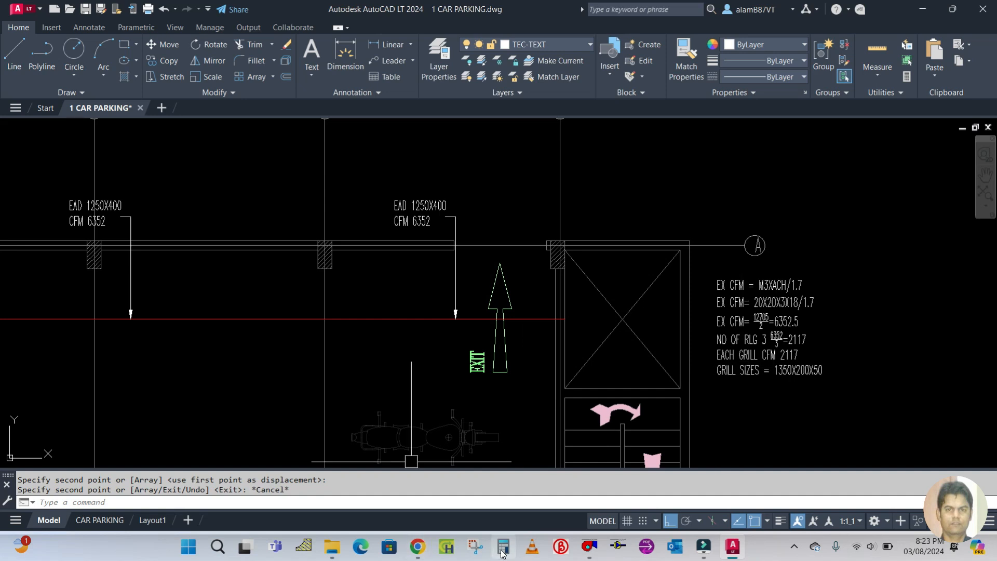
{"action": "left_click", "coordinate": [502, 546]}
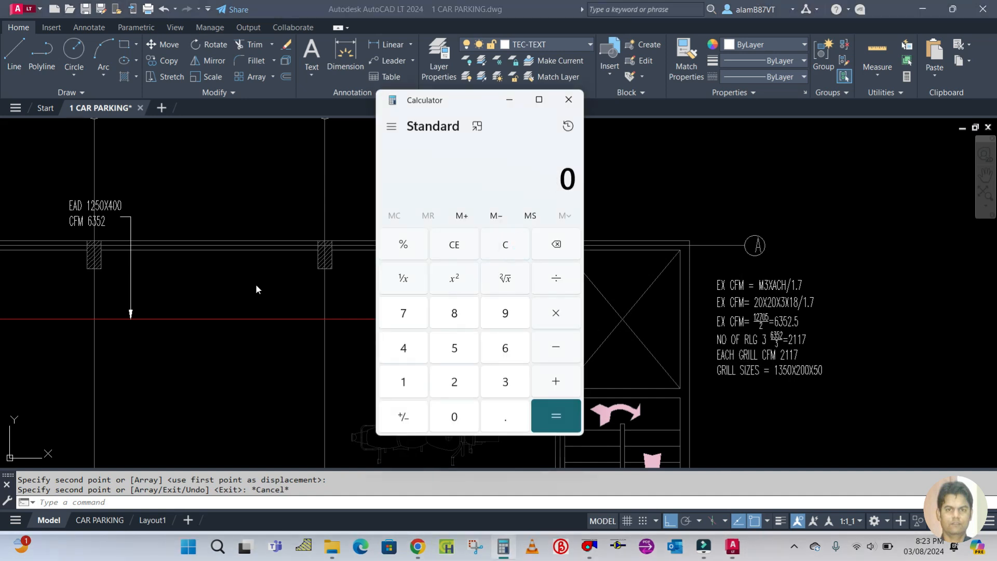
Work out 6352 minus 2117 in Windows Calculator.
{"action": "left_click", "coordinate": [505, 381]}
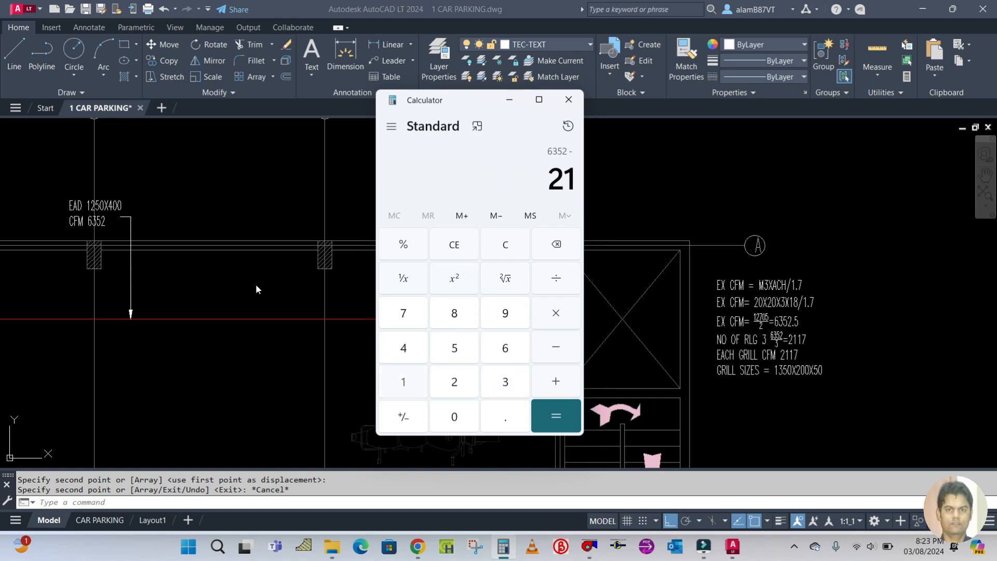
{"action": "left_click", "coordinate": [555, 416]}
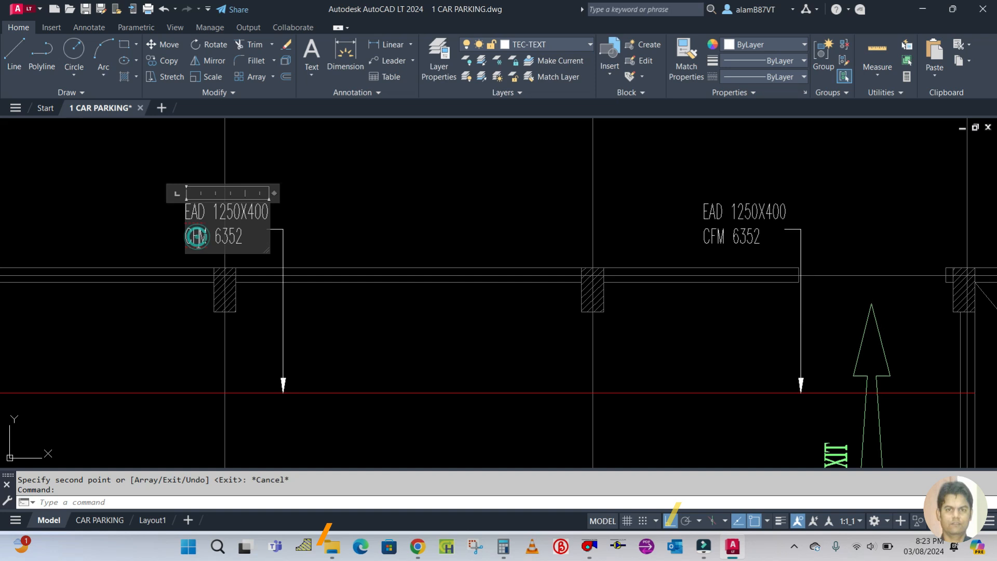
Change the left duct label's airflow value to CFM 4253.
{"action": "double_click", "coordinate": [226, 236]}
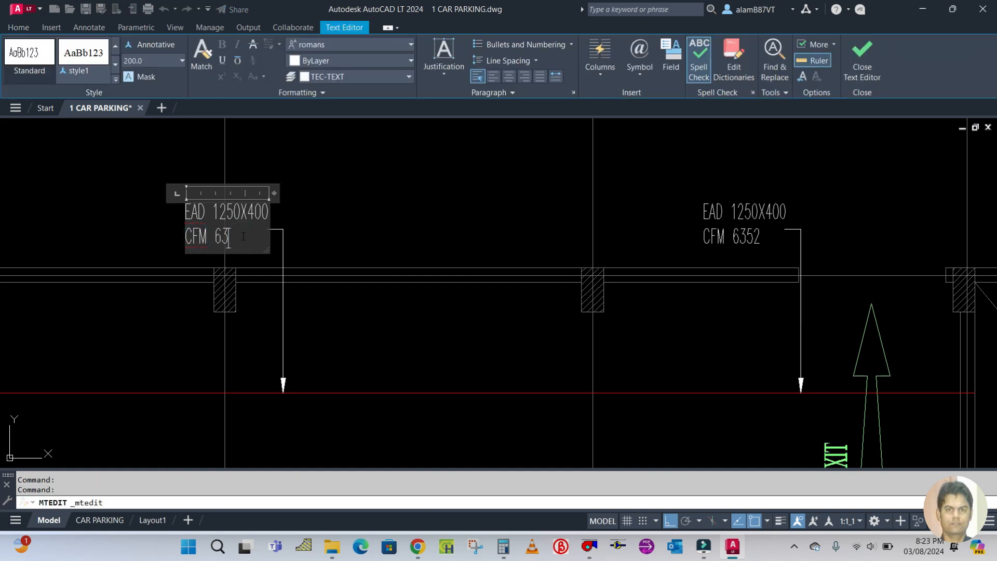
{"action": "type", "text": "4353"}
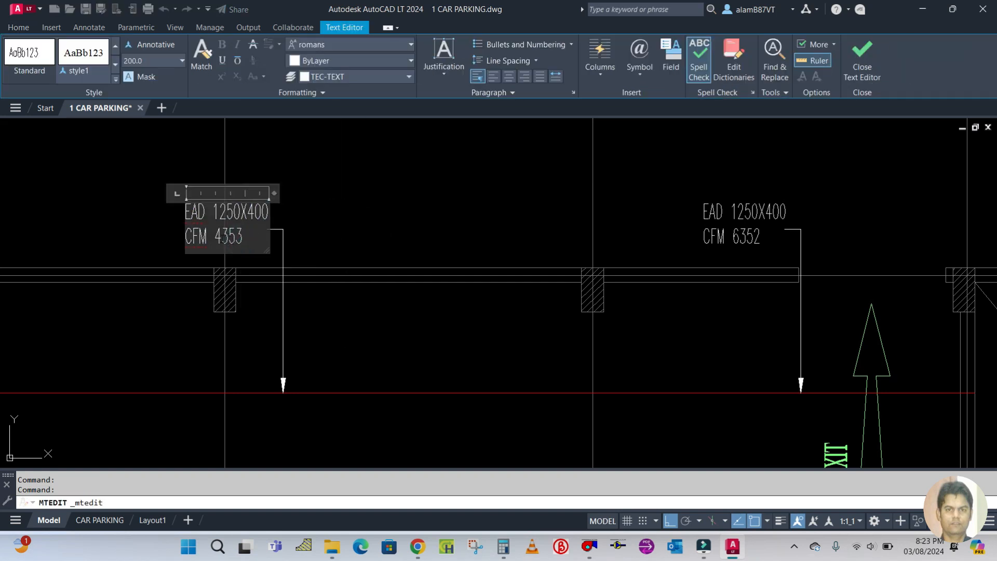
{"action": "key", "text": "Backspace"}
{"action": "type", "text": "2"}
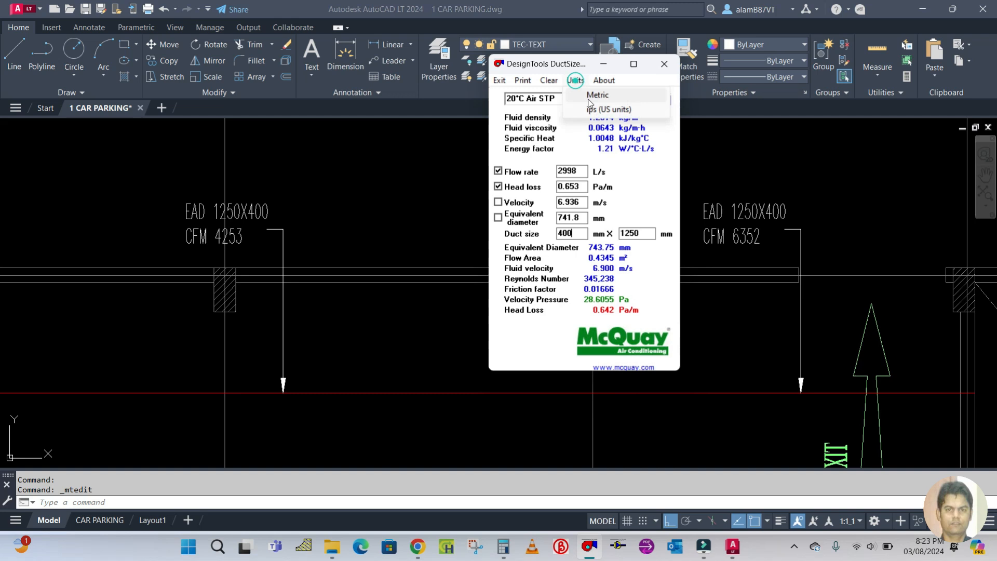
Switch DuctSizer to IP (US) units and enter the new cfm flow rate.
{"action": "left_click", "coordinate": [609, 110]}
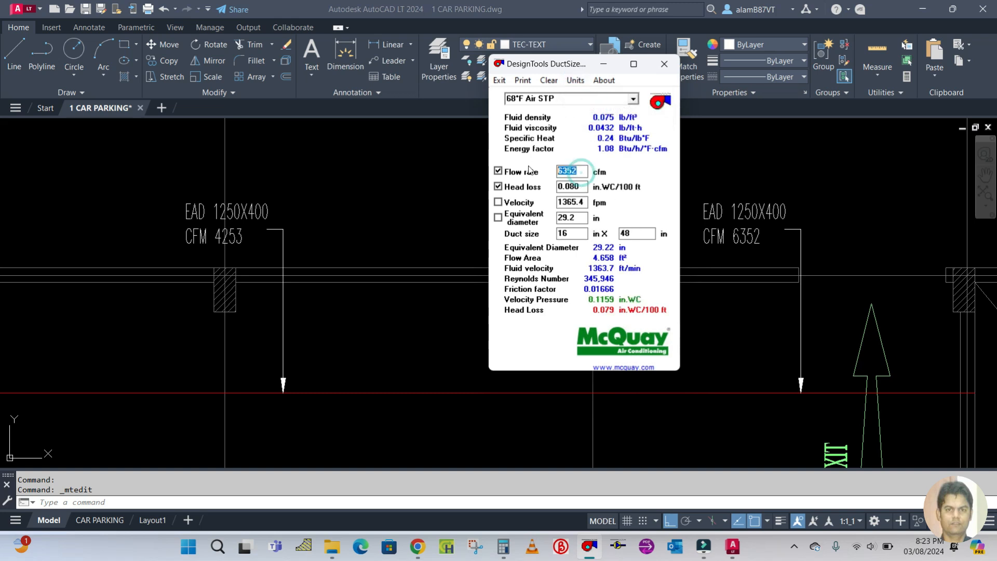
{"action": "type", "text": "42"}
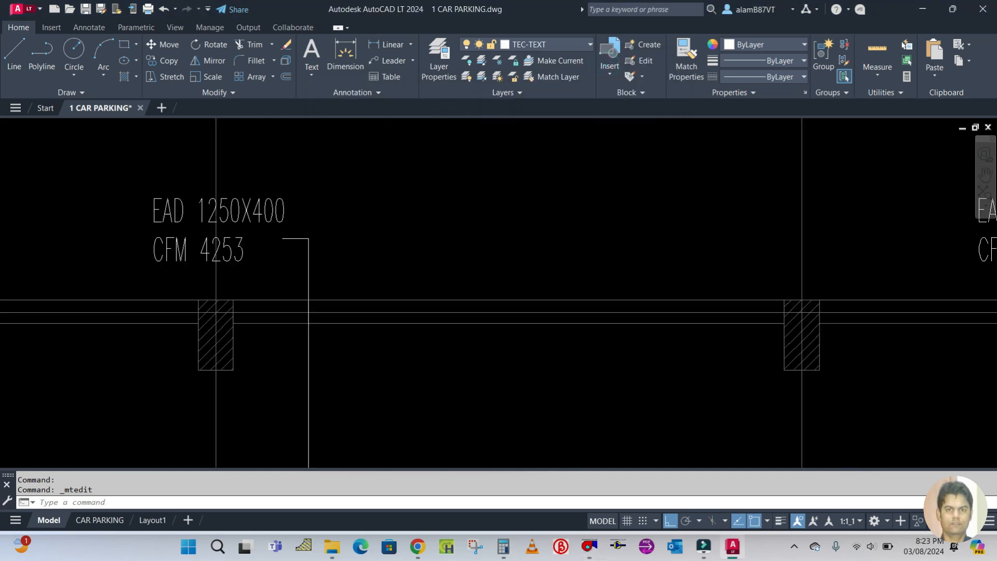
Relabel the CFM 4253 duct as EAD 850X400 and set its left copy to CFM 2117.
{"action": "double_click", "coordinate": [218, 212]}
{"action": "type", "text": "8"}
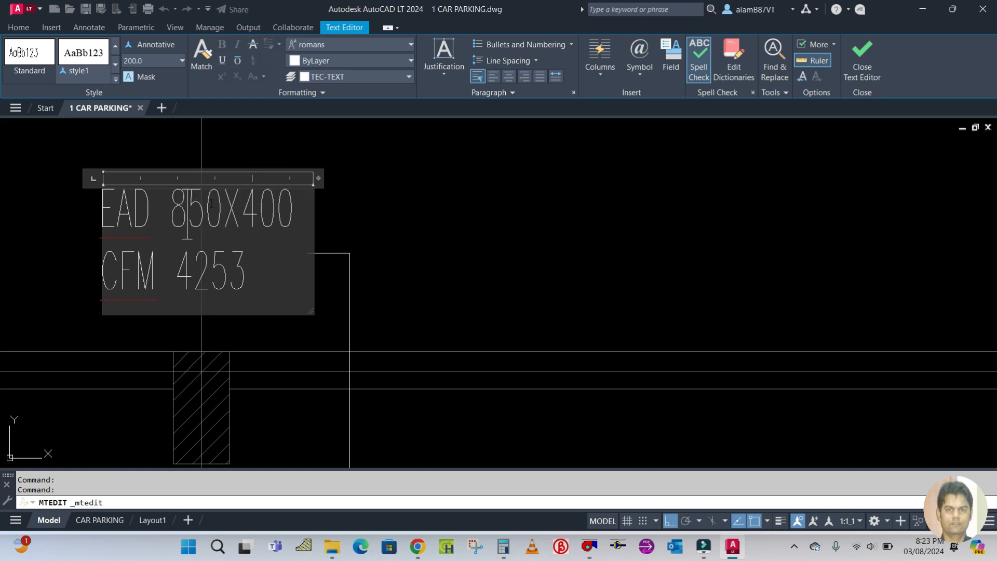
{"action": "left_click", "coordinate": [863, 57]}
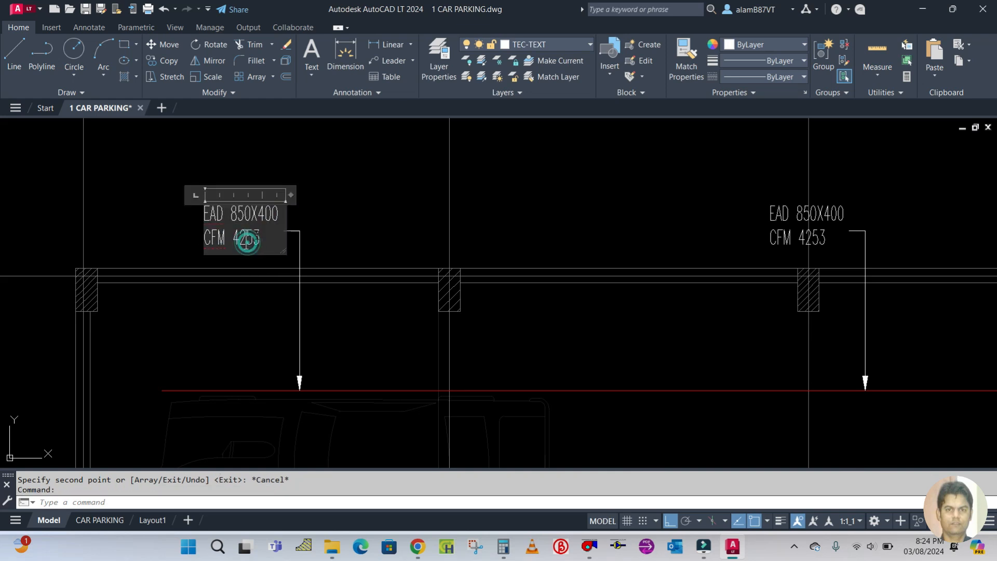
{"action": "double_click", "coordinate": [246, 240]}
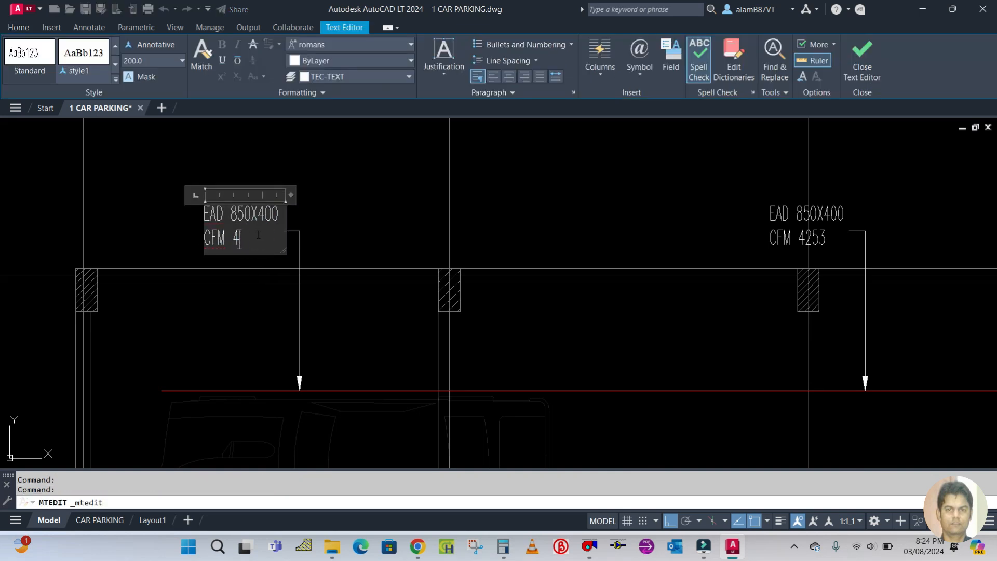
{"action": "type", "text": "2117"}
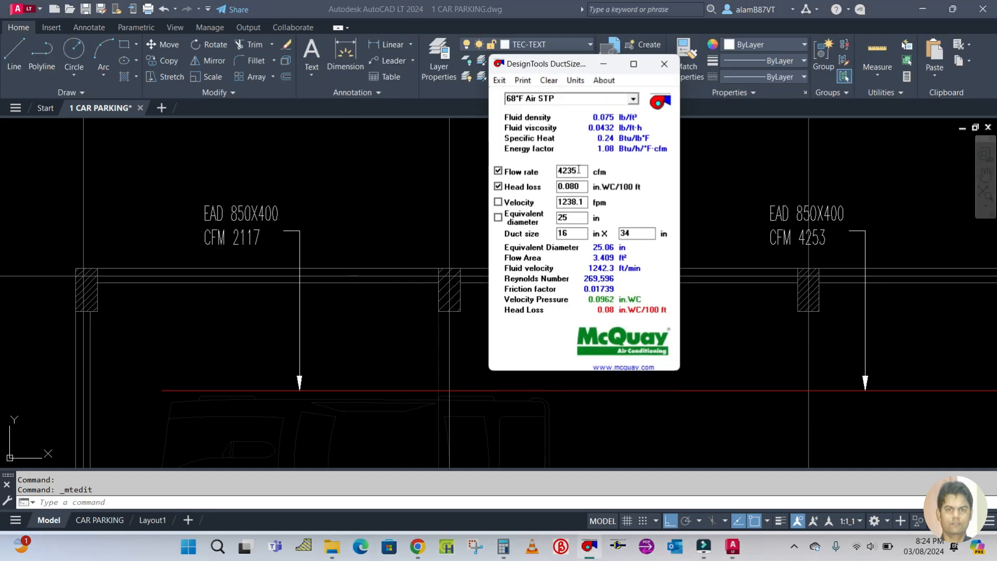
Replace the DuctSizer flow rate with 2117 cfm to read its duct size.
{"action": "triple_click", "coordinate": [570, 172]}
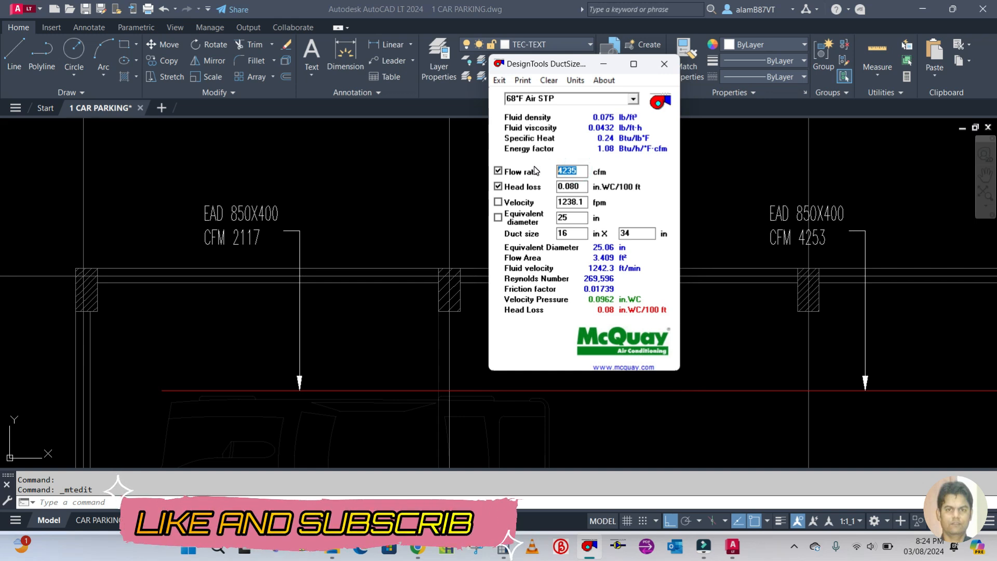
{"action": "type", "text": "2"}
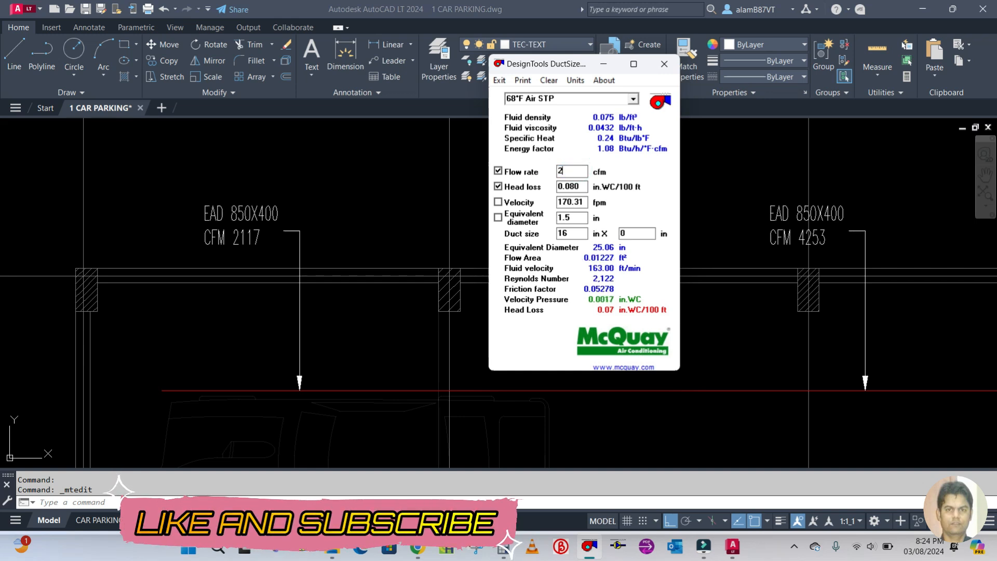
{"action": "type", "text": "2117"}
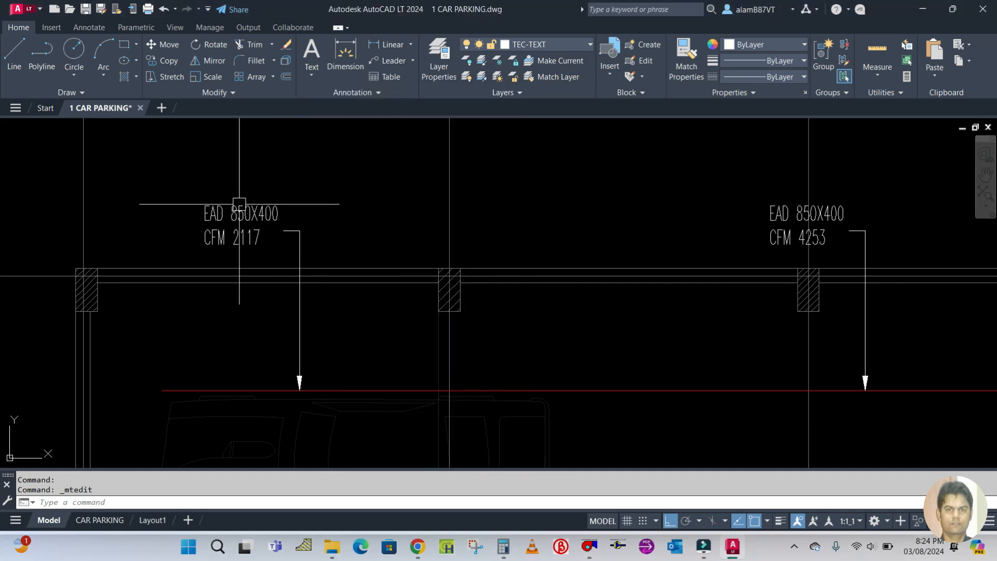
Change the CFM 2117 label's duct size to EAD 500X400 and zoom out.
{"action": "double_click", "coordinate": [240, 213]}
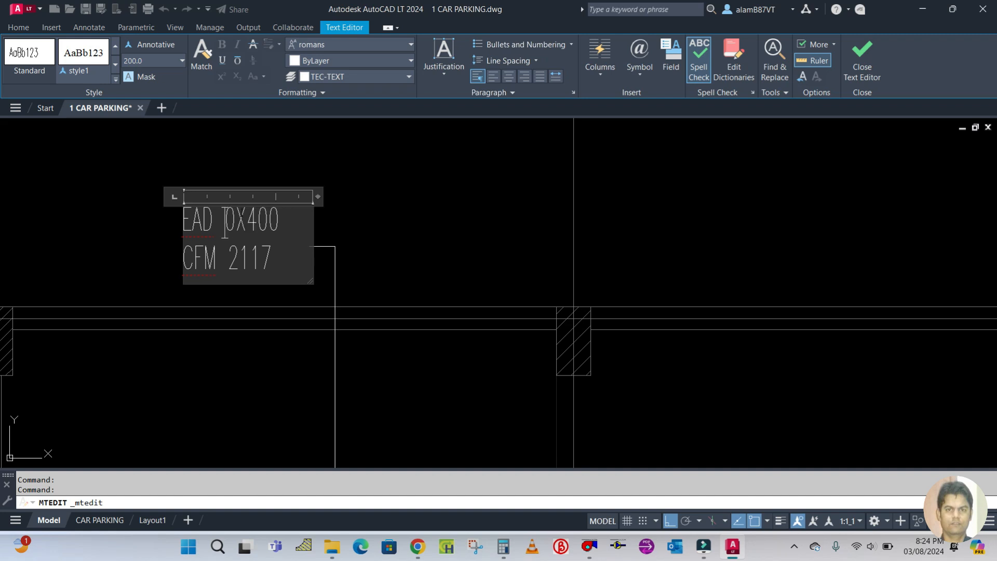
{"action": "type", "text": "50"}
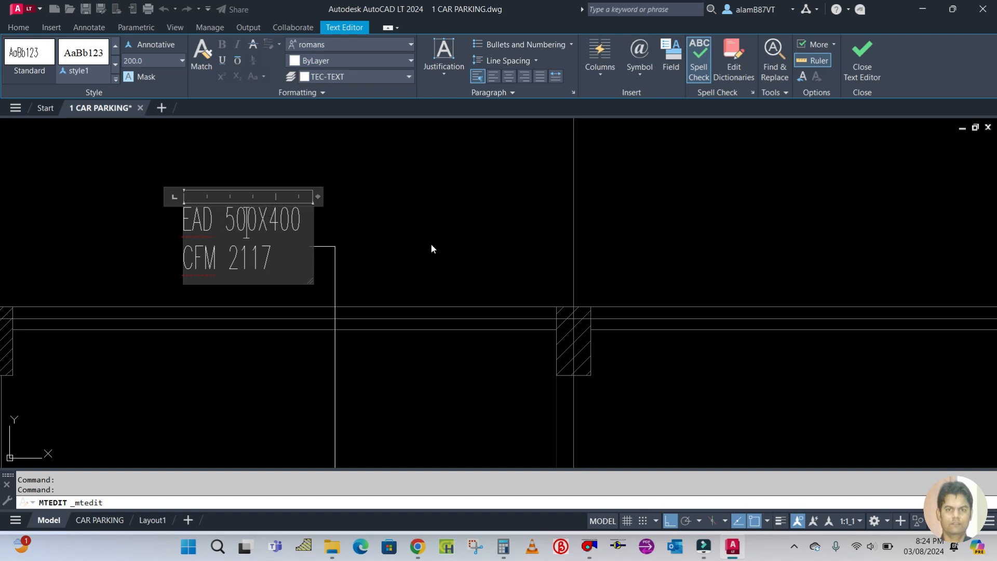
{"action": "left_click", "coordinate": [862, 61]}
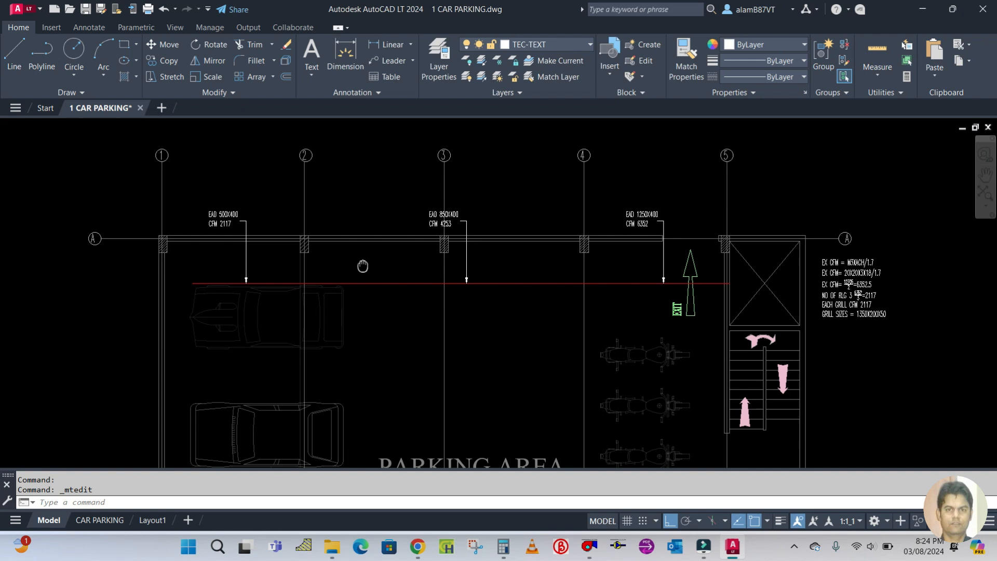
{"action": "scroll", "scroll_direction": "down", "scroll_amount": 3}
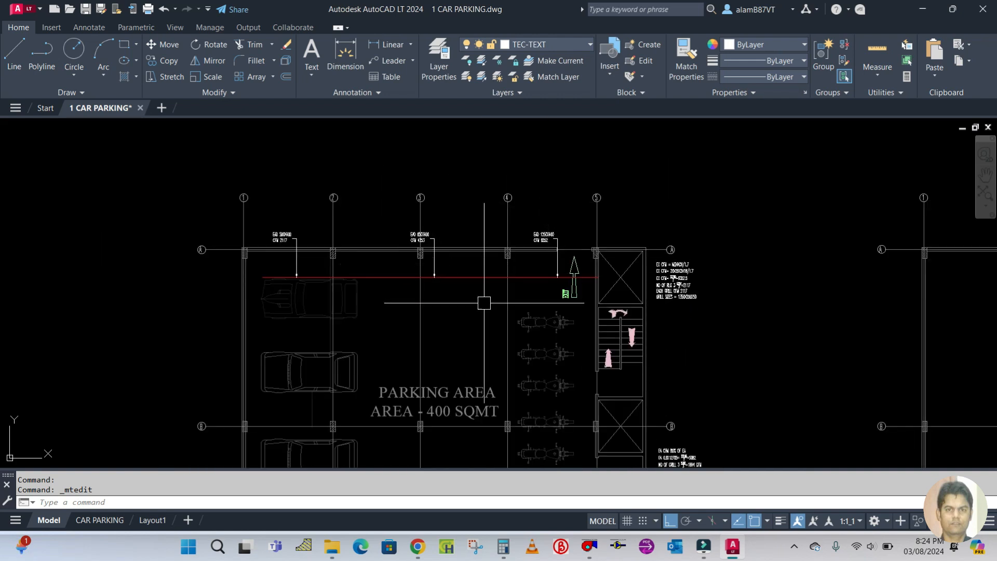